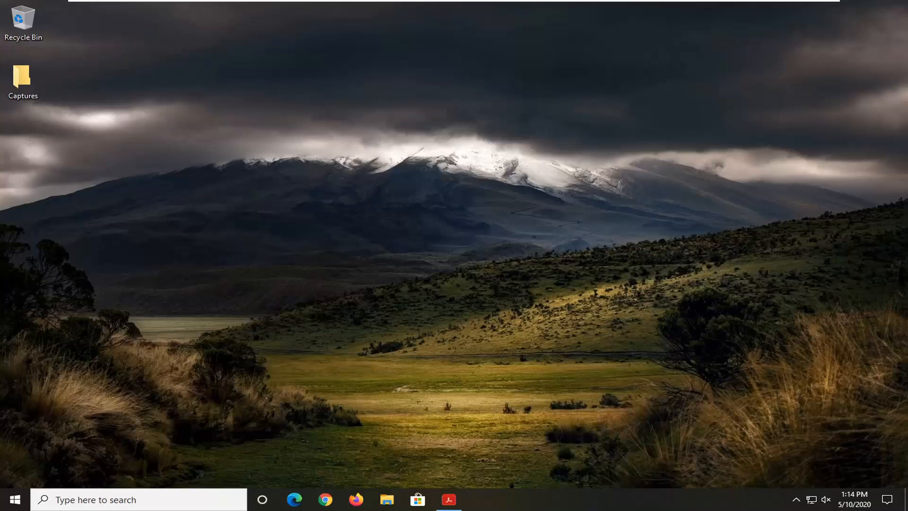
{"action": "mouse_move", "coordinate": [335, 464]}
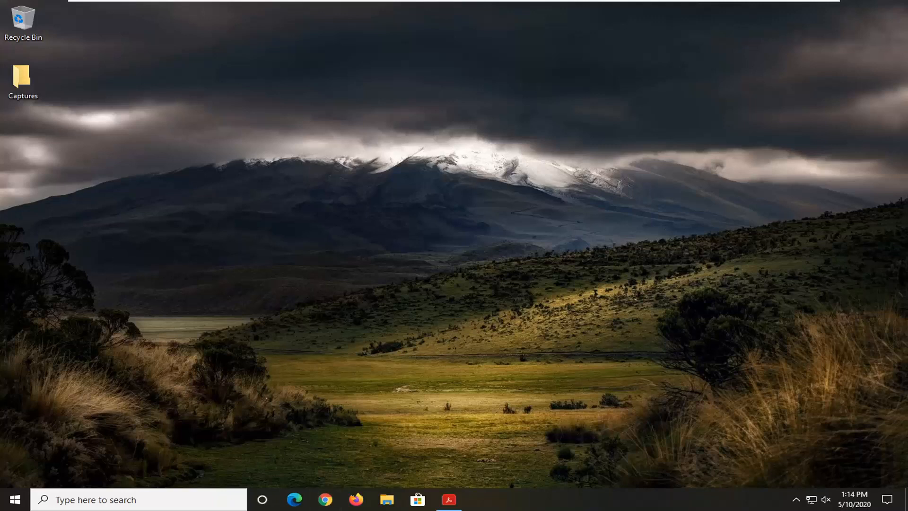
Search Google in Chrome for 'directx download' to find Microsoft's End-User Runtime Web Installer.
{"action": "left_click", "coordinate": [325, 499]}
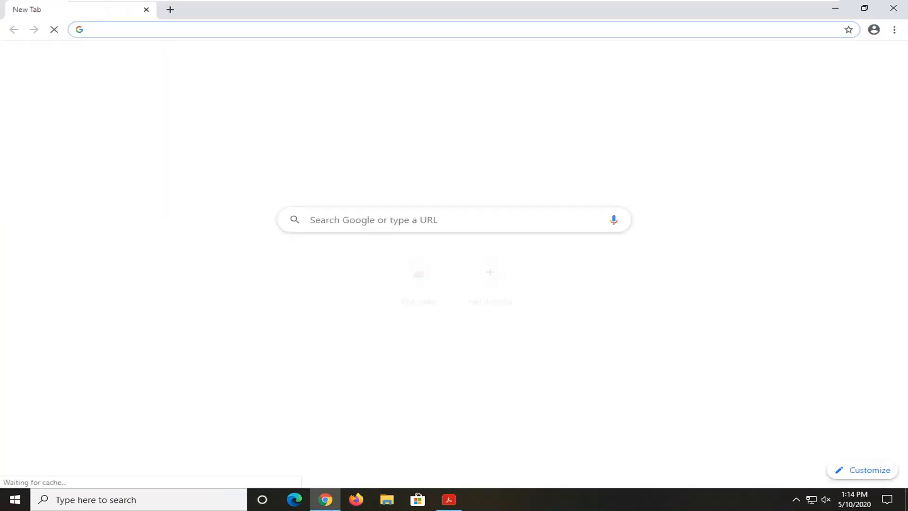
{"action": "type", "text": "directx download"}
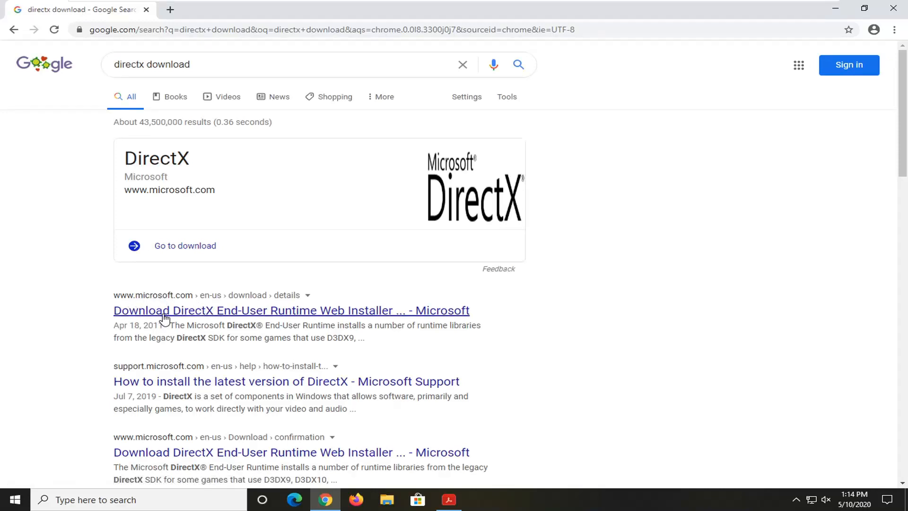
{"action": "mouse_move", "coordinate": [259, 318]}
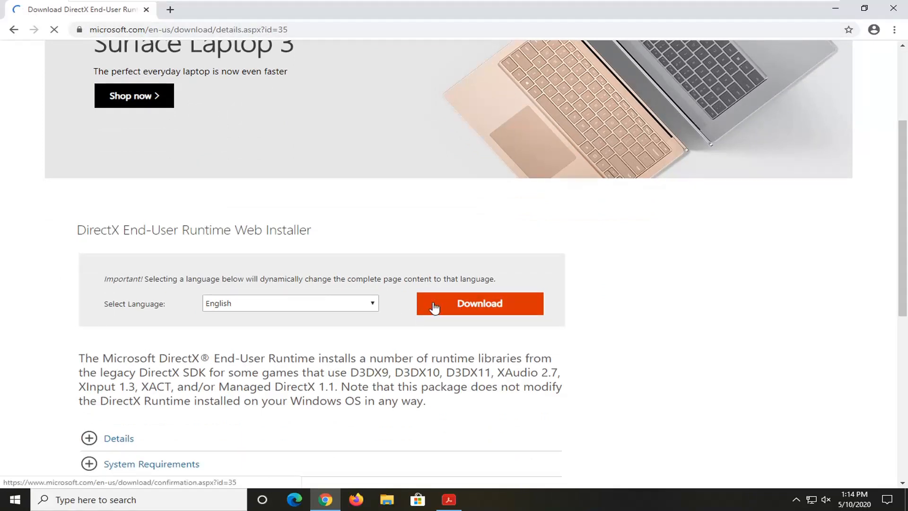
Download the DirectX End-User Runtime Web Installer from the Microsoft Download Center.
{"action": "left_click", "coordinate": [479, 302]}
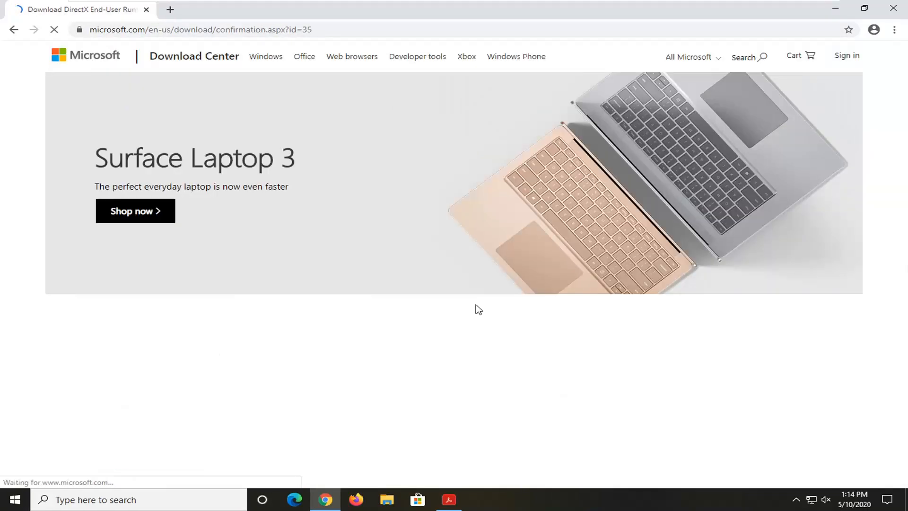
{"action": "scroll", "scroll_direction": "down", "scroll_amount": 3}
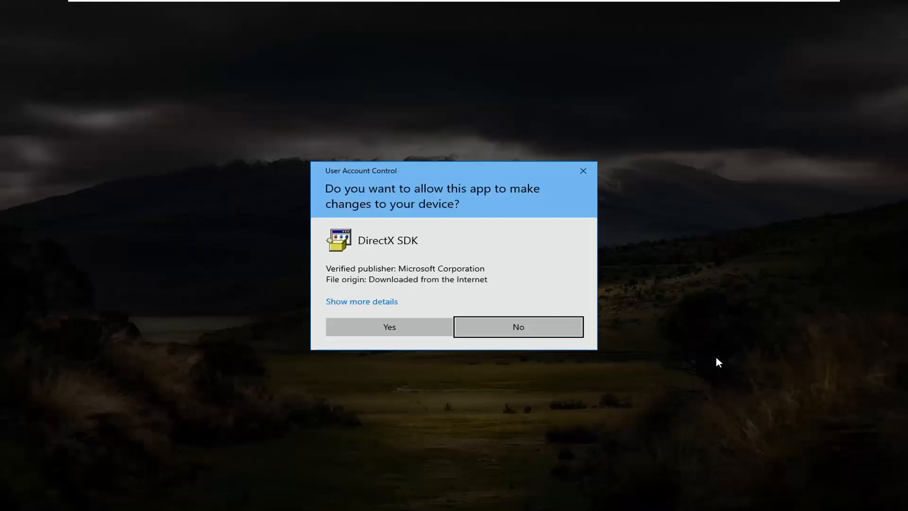
Allow the installer in User Account Control, decline the Bing Bar, and proceed to install components.
{"action": "left_click", "coordinate": [388, 327]}
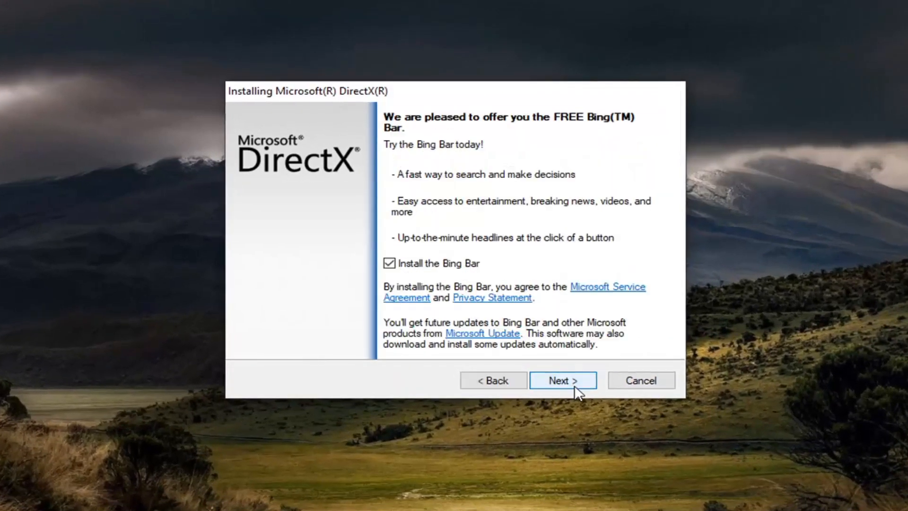
{"action": "left_click", "coordinate": [389, 263]}
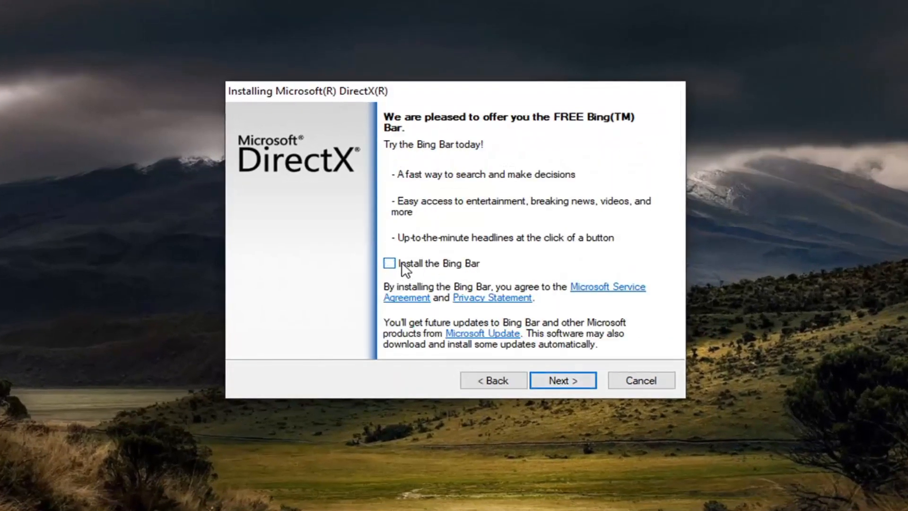
{"action": "left_click", "coordinate": [561, 380]}
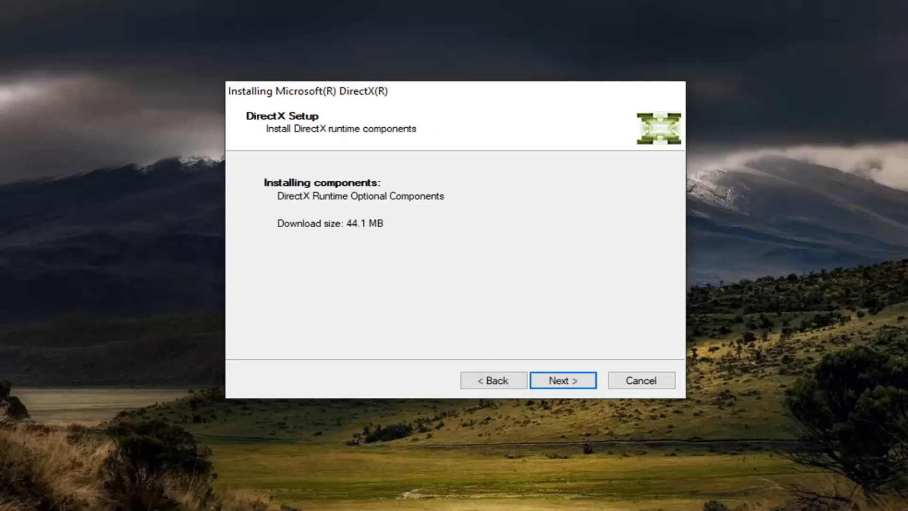
{"action": "left_click", "coordinate": [562, 380]}
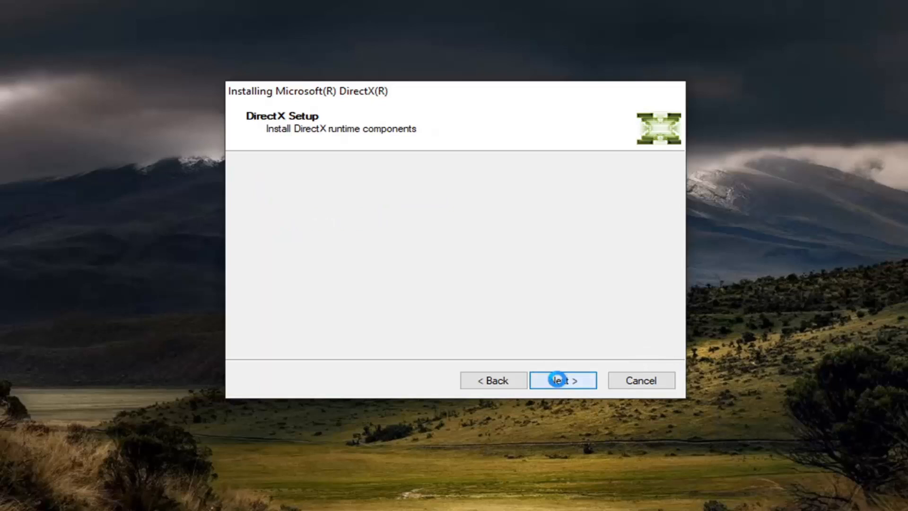
Let the DirectX runtime components download and install until Installation Complete appears.
{"action": "left_click", "coordinate": [561, 379]}
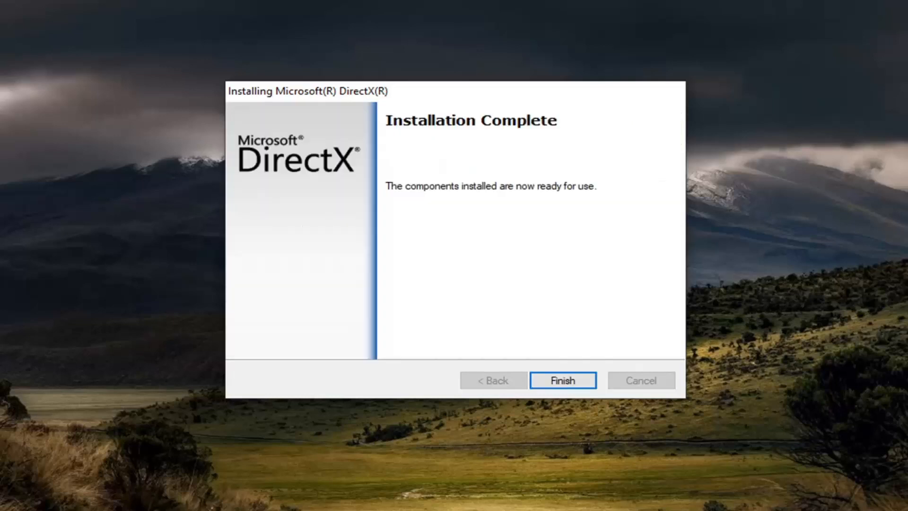
Finish and close the DirectX installer after installation completes.
{"action": "left_click", "coordinate": [561, 380]}
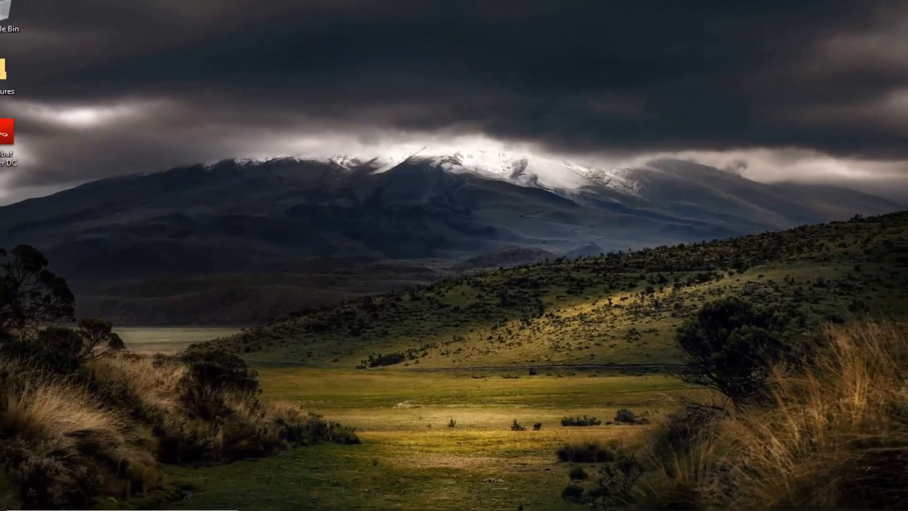